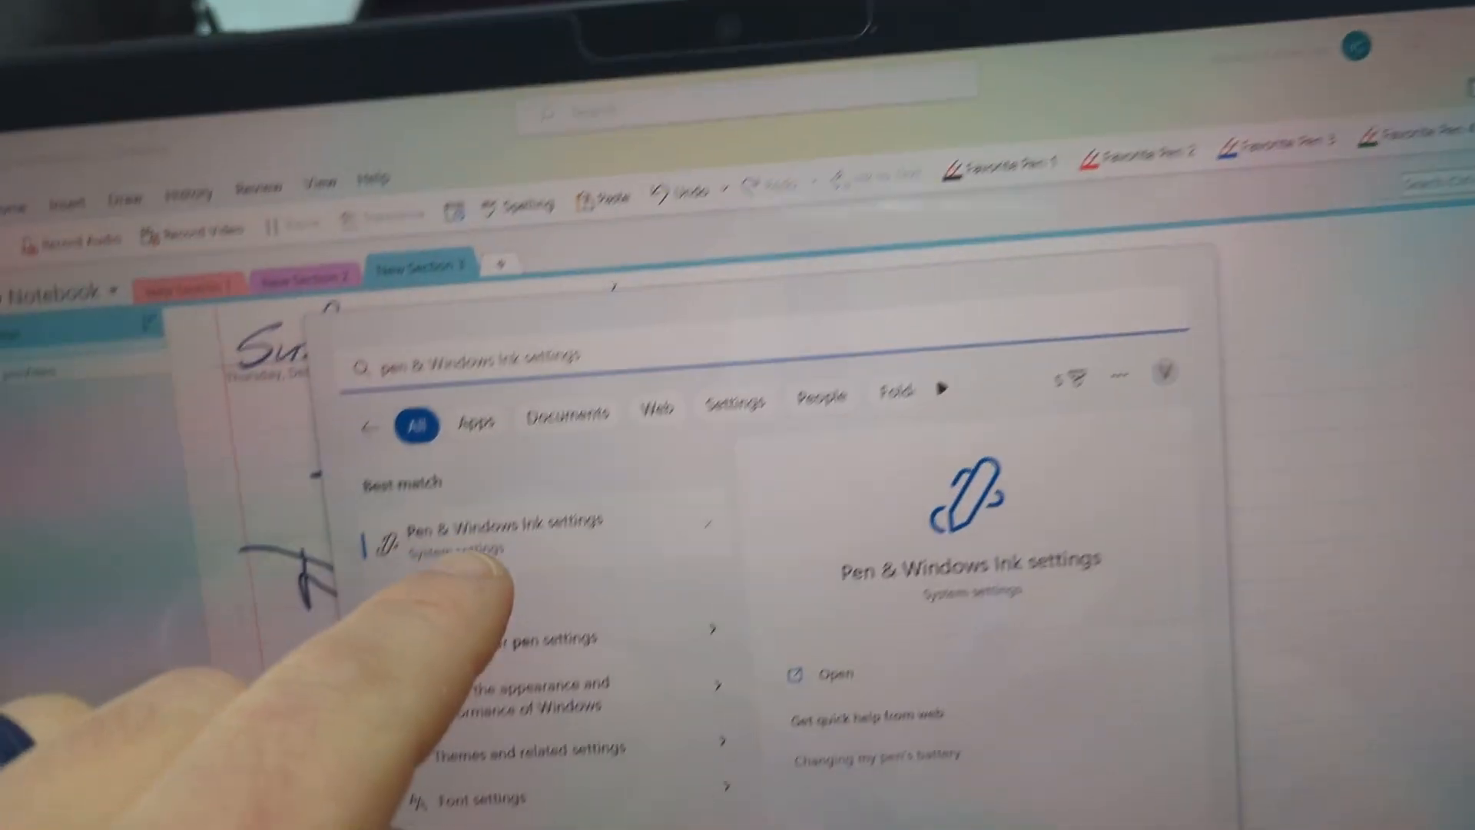
Go to the Pen & Windows Ink settings page and browse its pen options
left_click(501, 521)
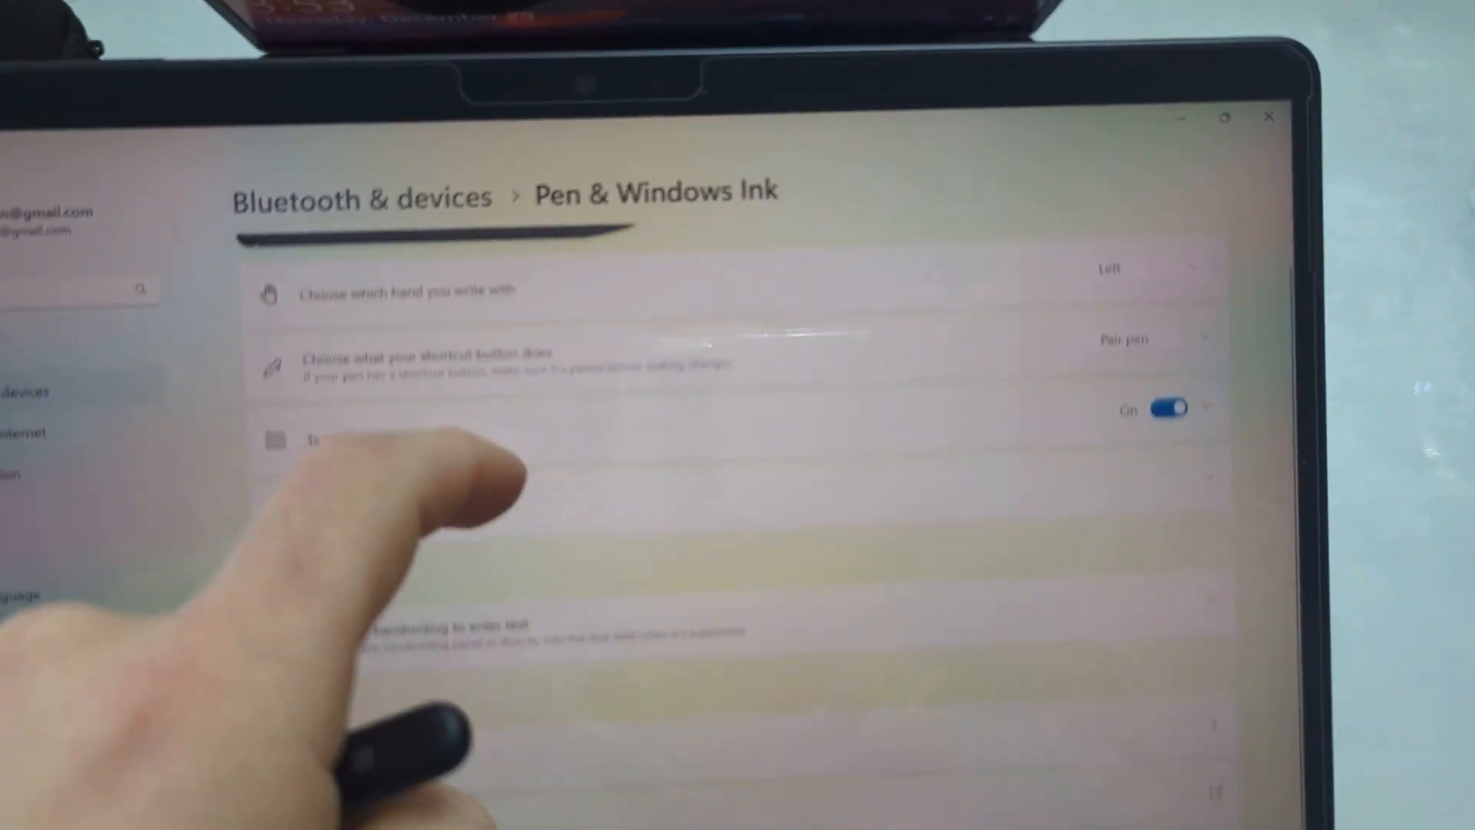
scroll("down", 3)
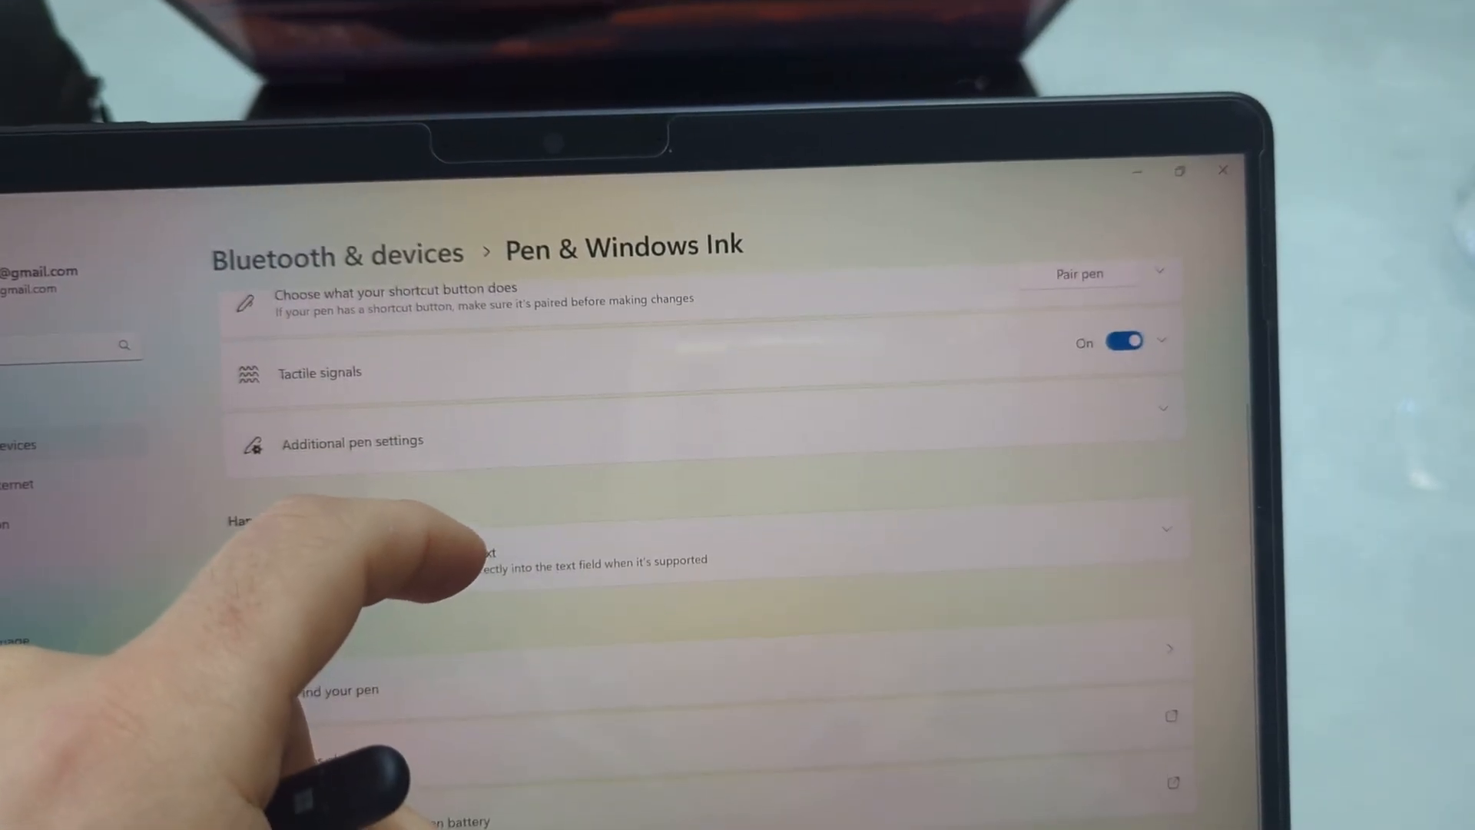
scroll("down", 3)
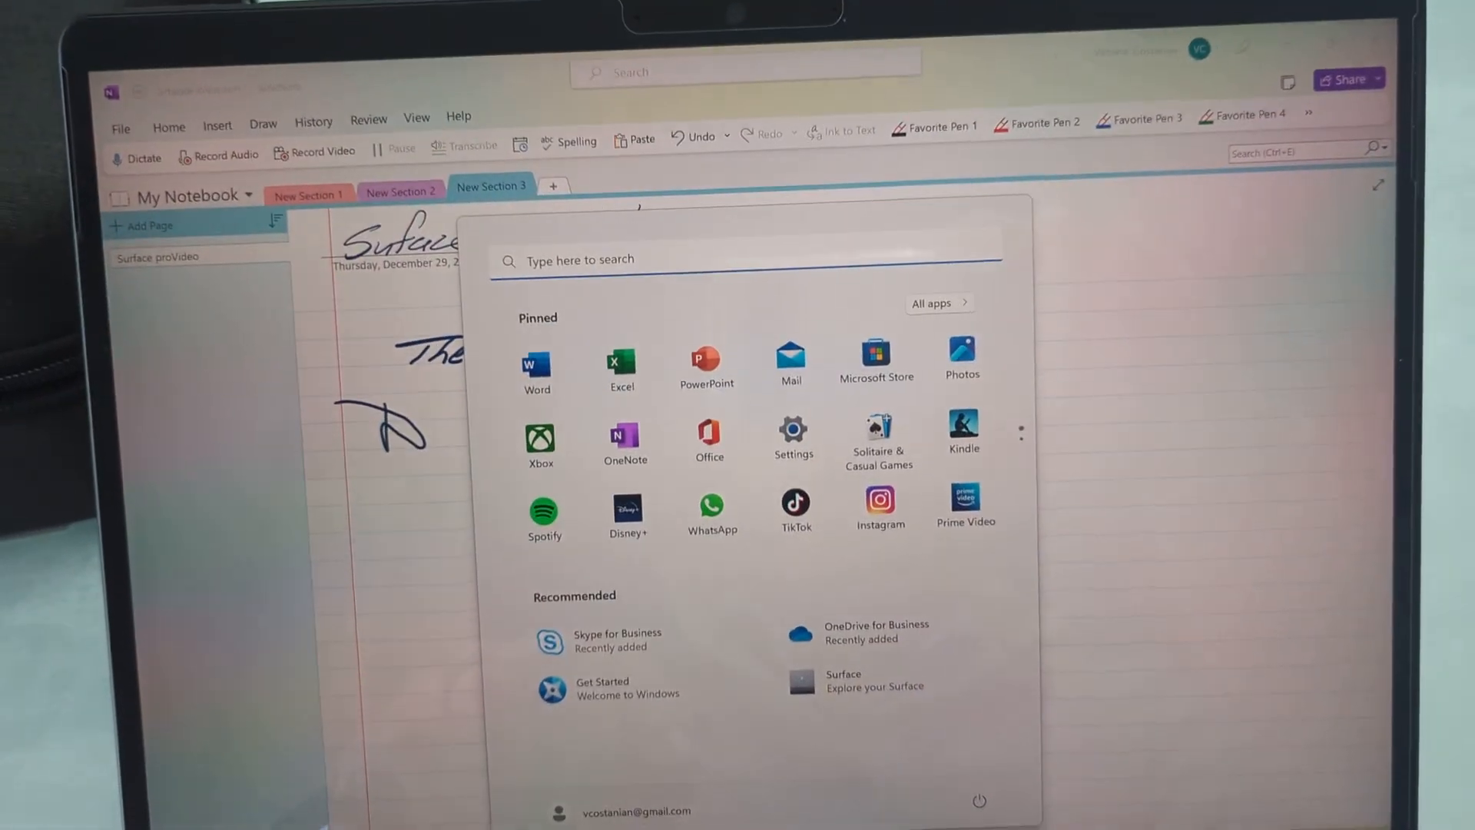
Search the Start menu for 'surface' and launch the Surface app
type("surface")
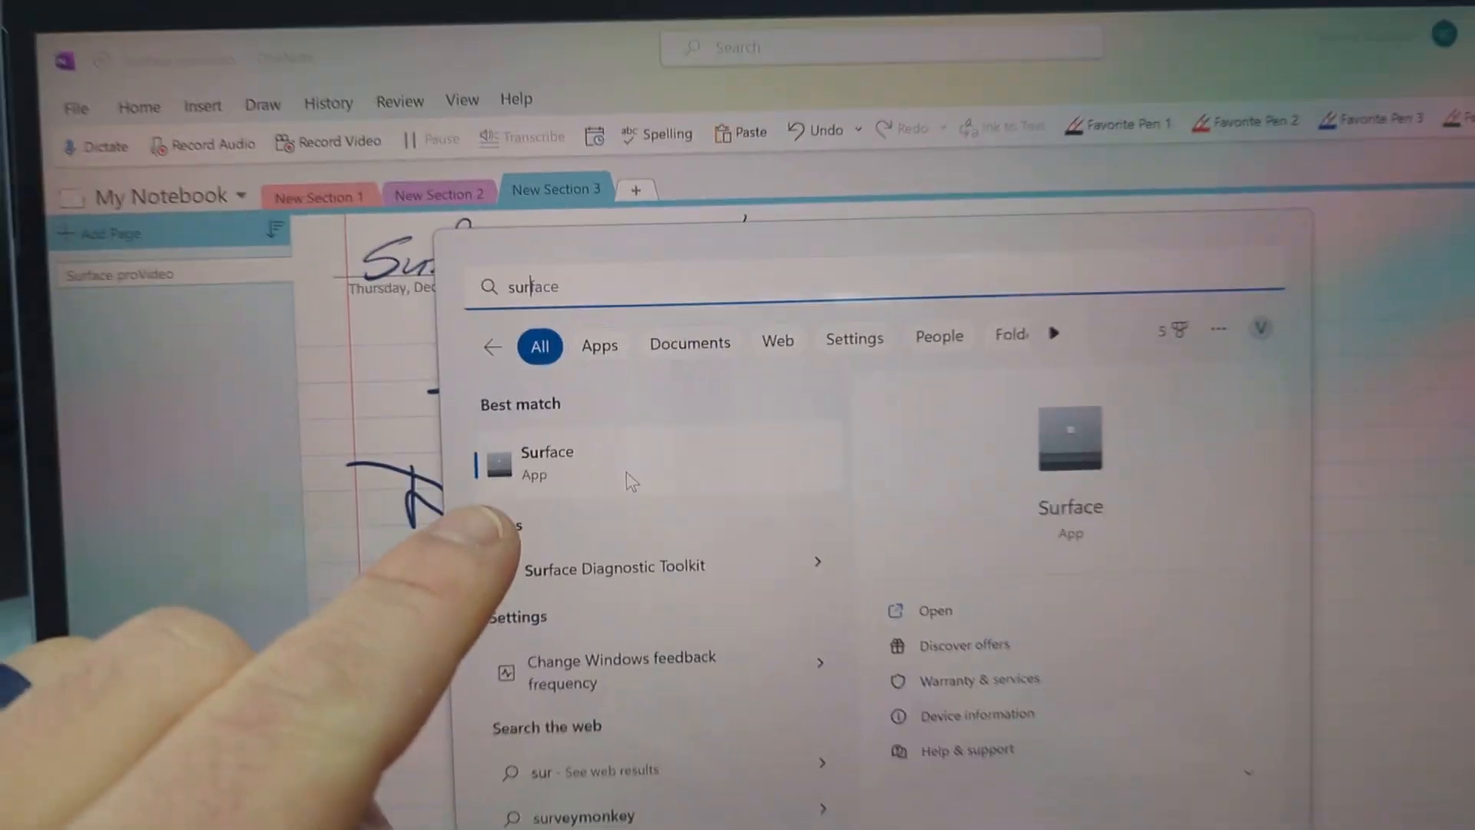
left_click(547, 461)
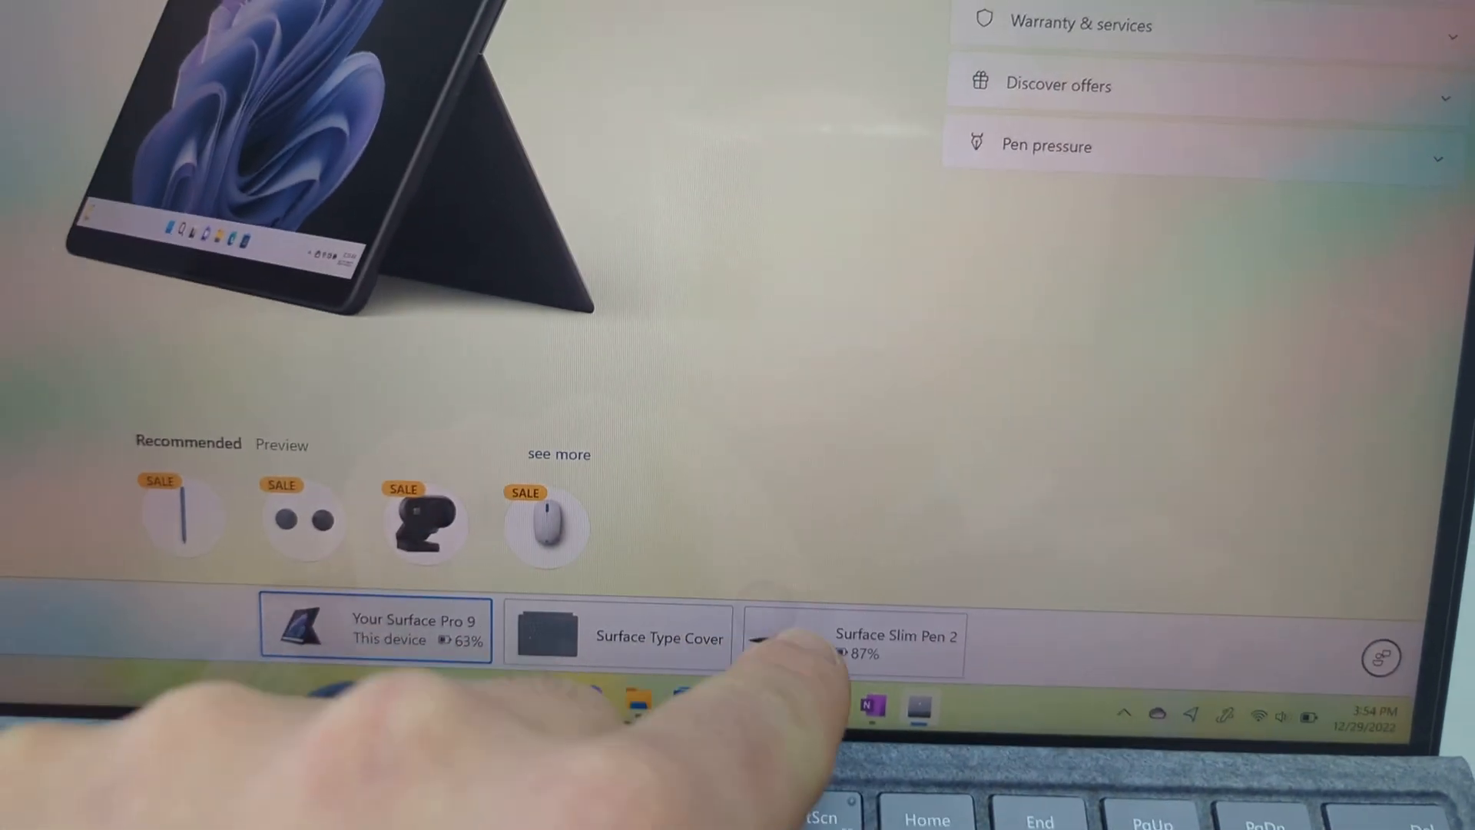
Select the Surface Slim Pen 2 tile to reach its device page
left_click(853, 634)
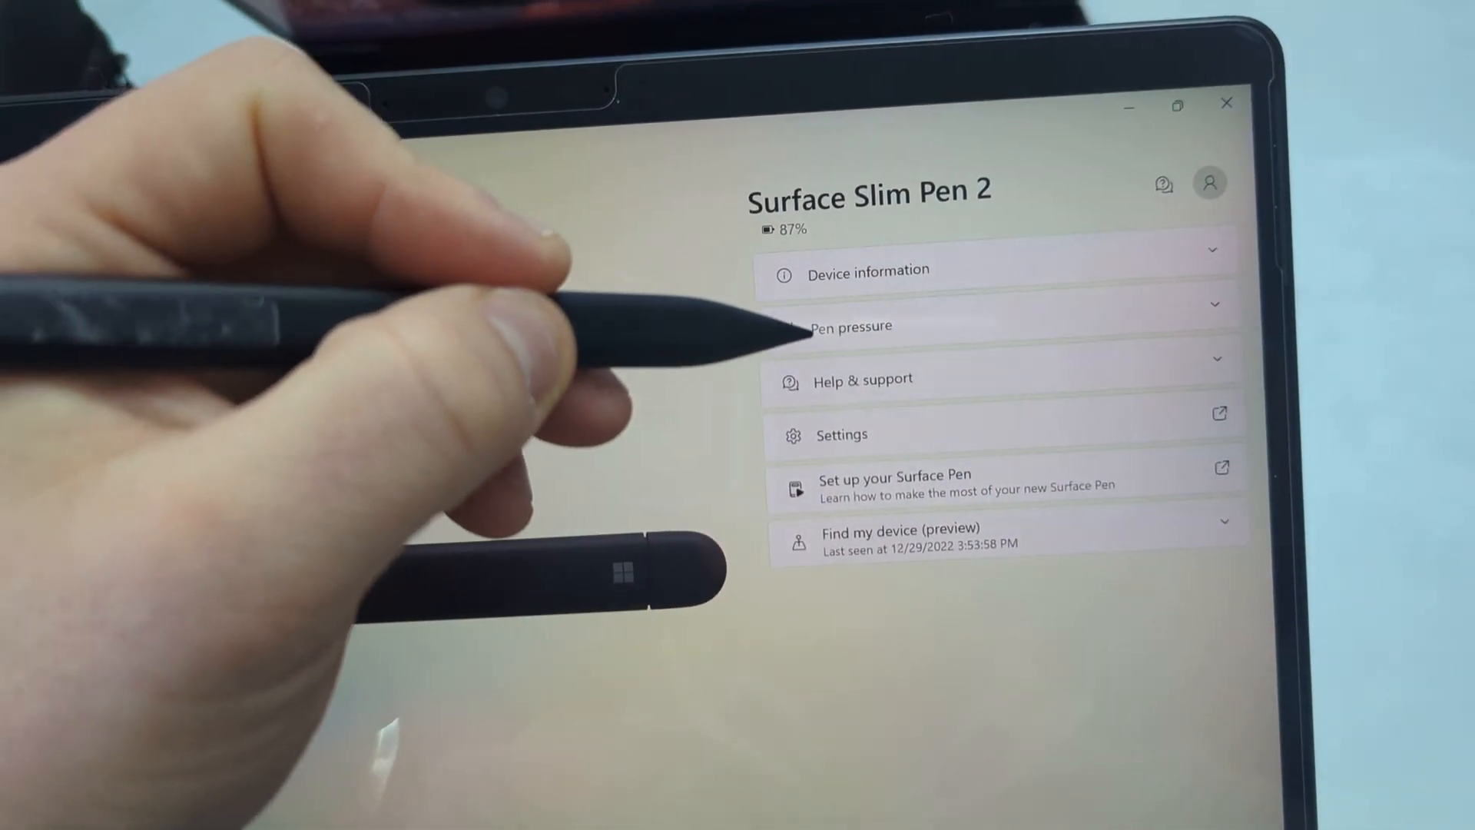
Expand Pen pressure and move the Light–Heavy sensitivity slider to the preferred level
left_click(846, 325)
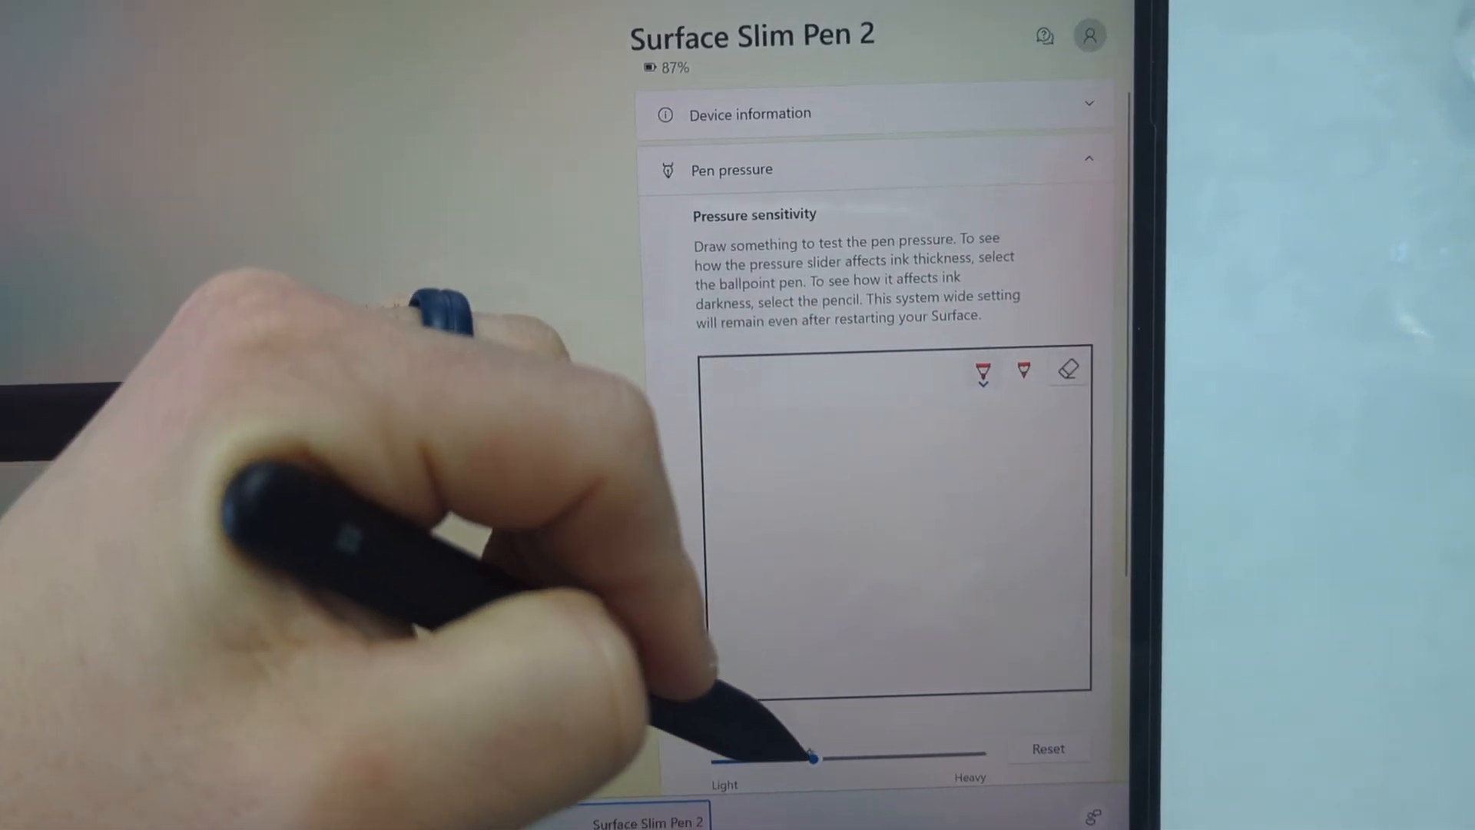
left_click_drag(874, 424, 851, 630)
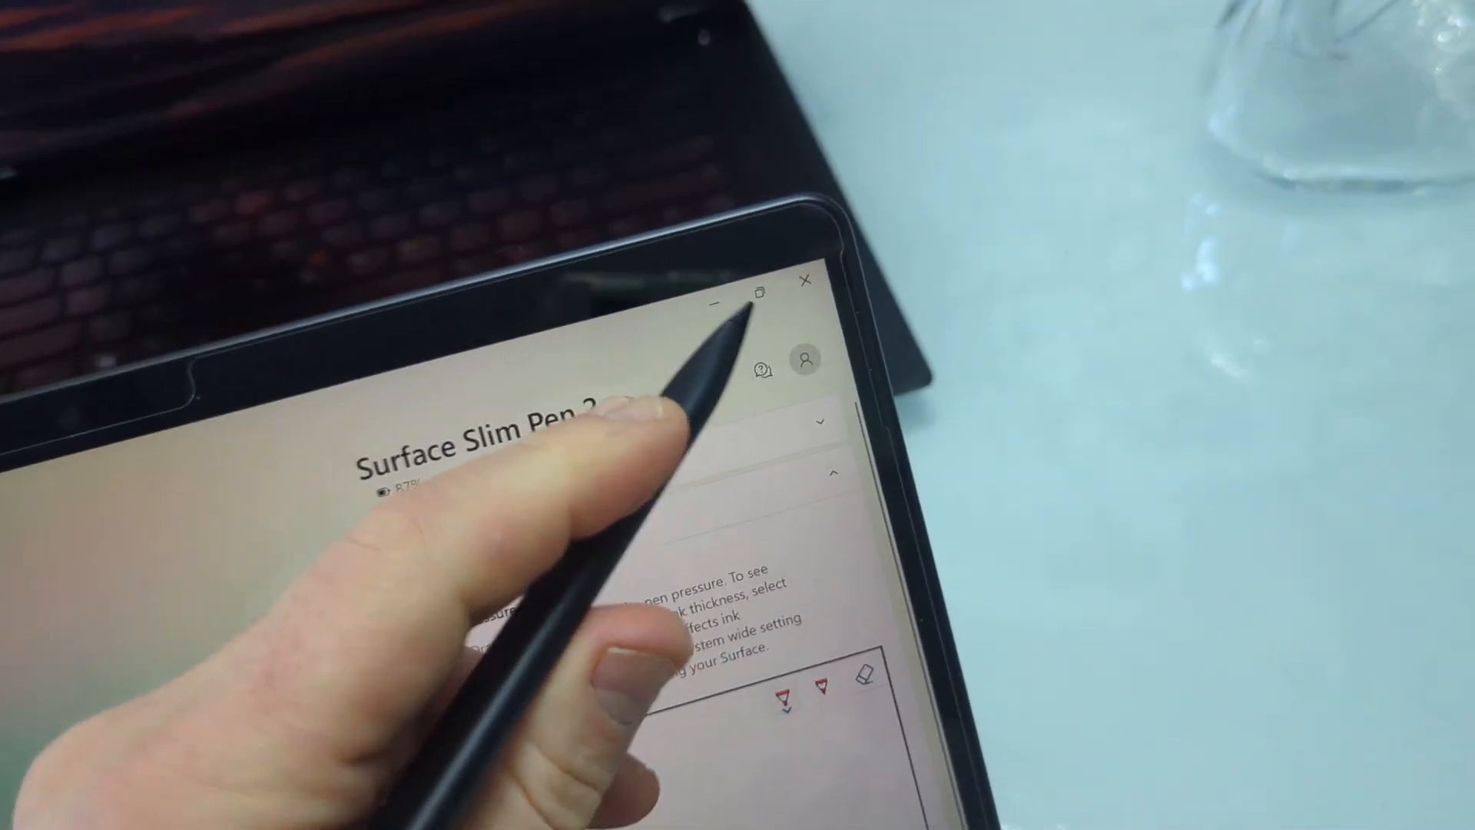
Dismiss the Surface app window, leaving the desktop showing
left_click(803, 280)
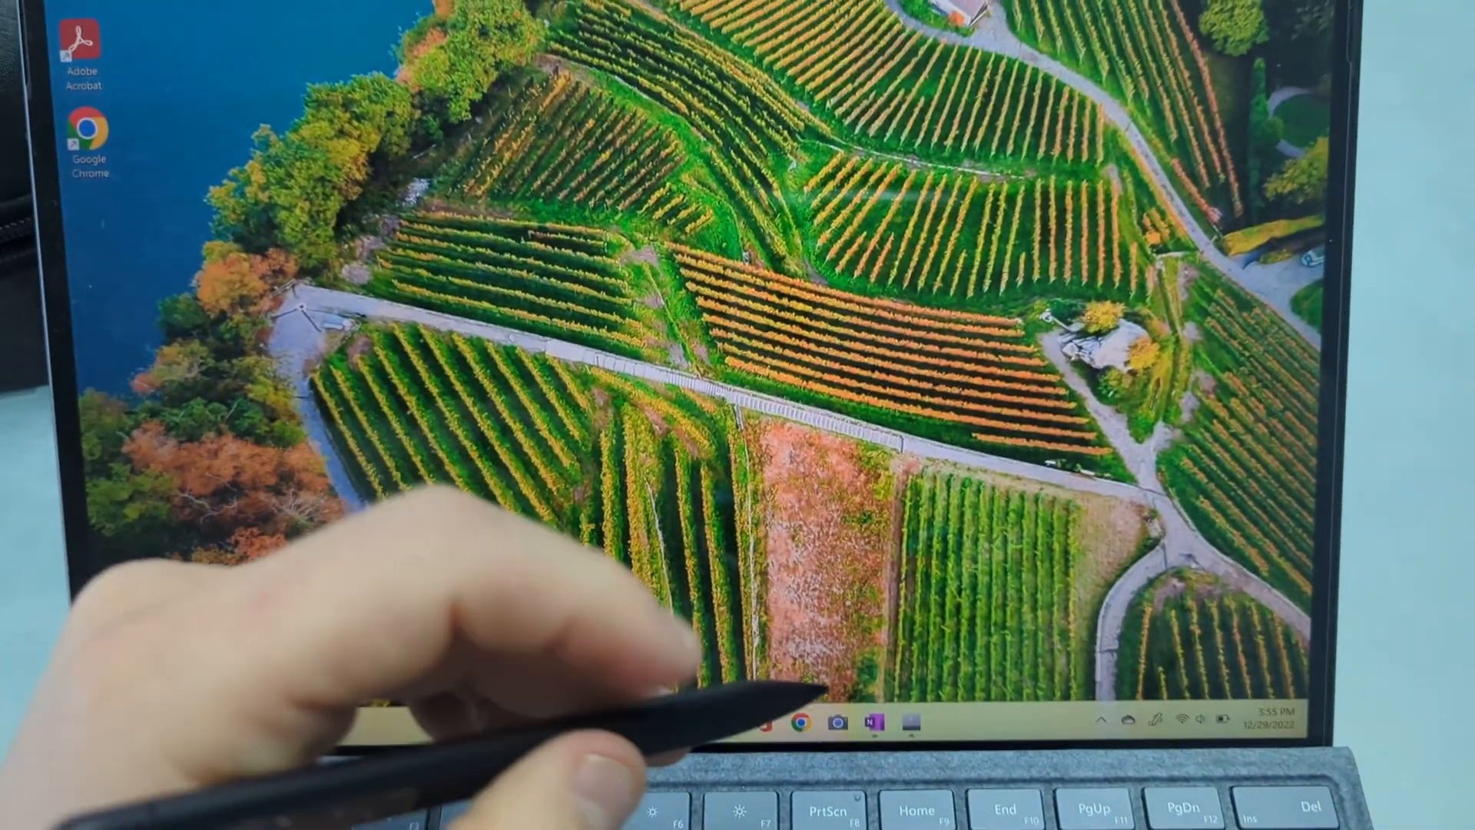